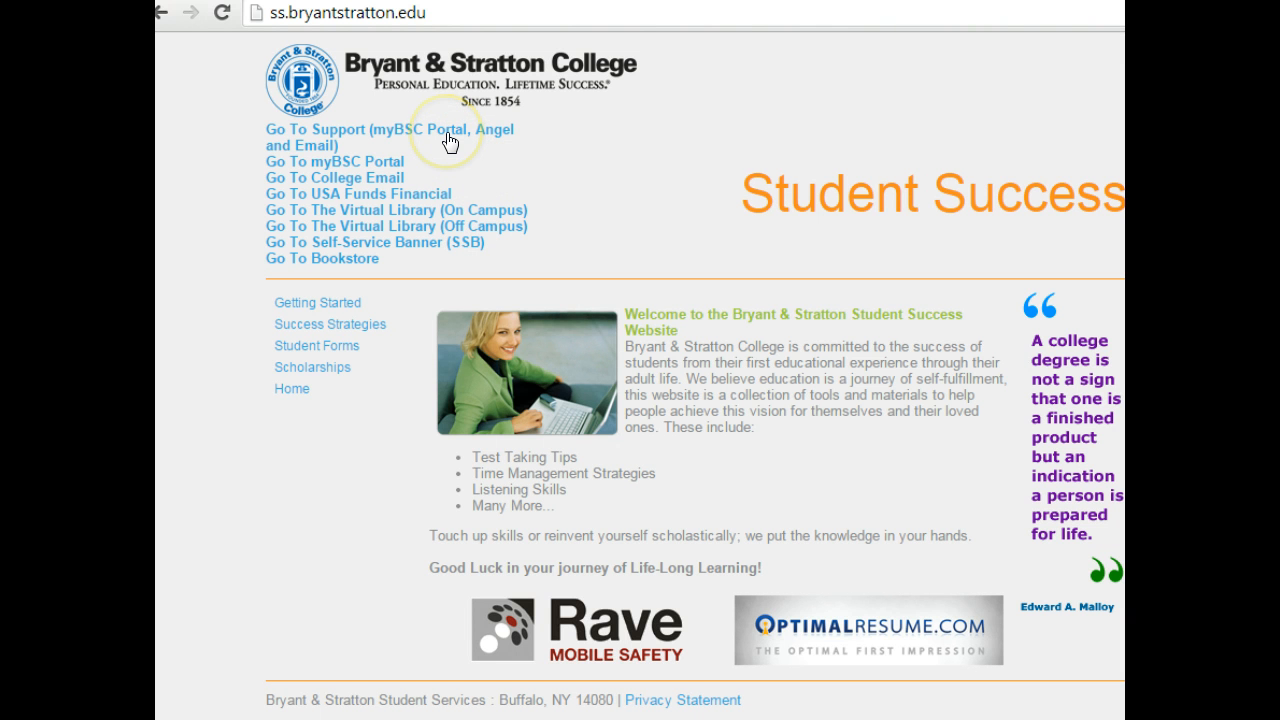
mouse_move(446, 163)
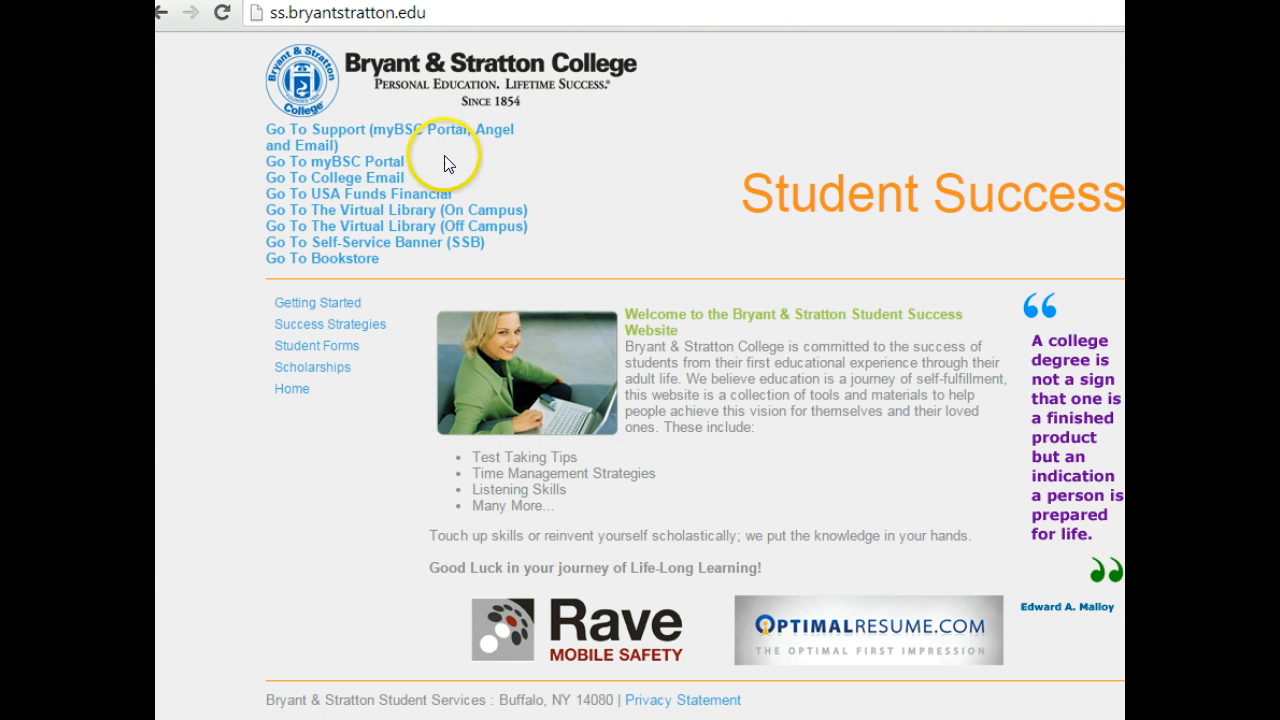
mouse_move(452, 197)
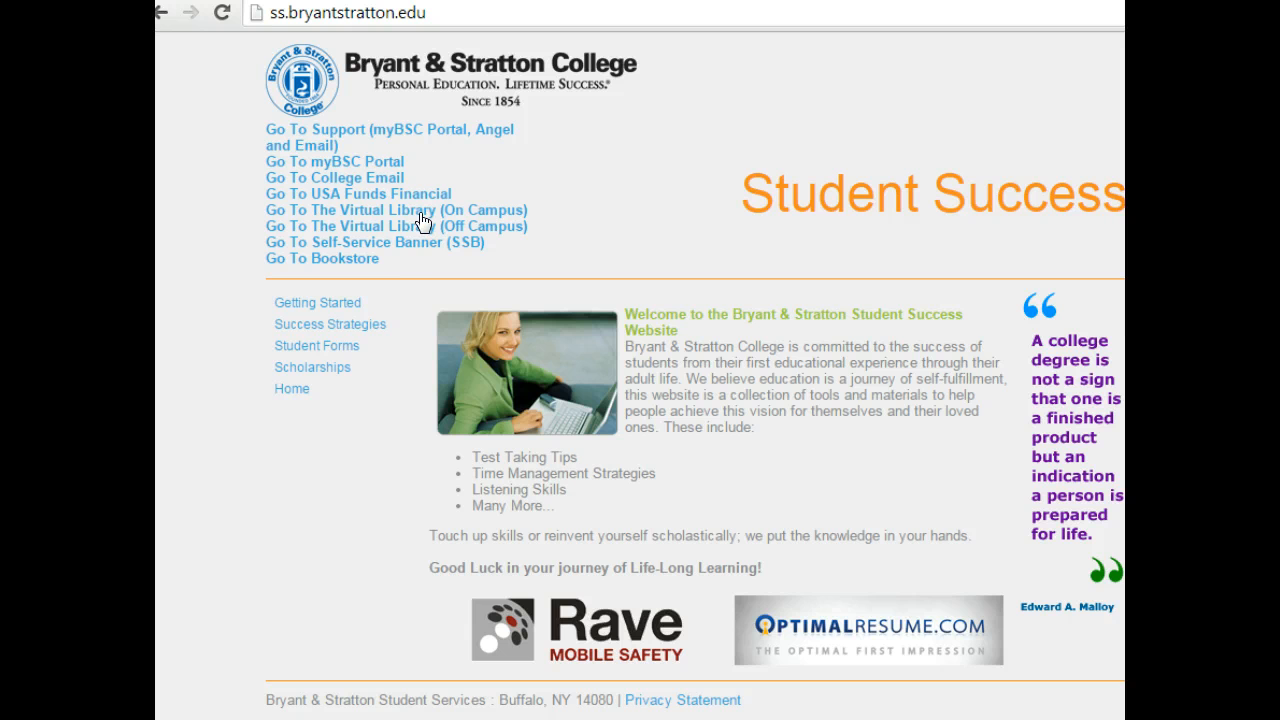
mouse_move(415, 254)
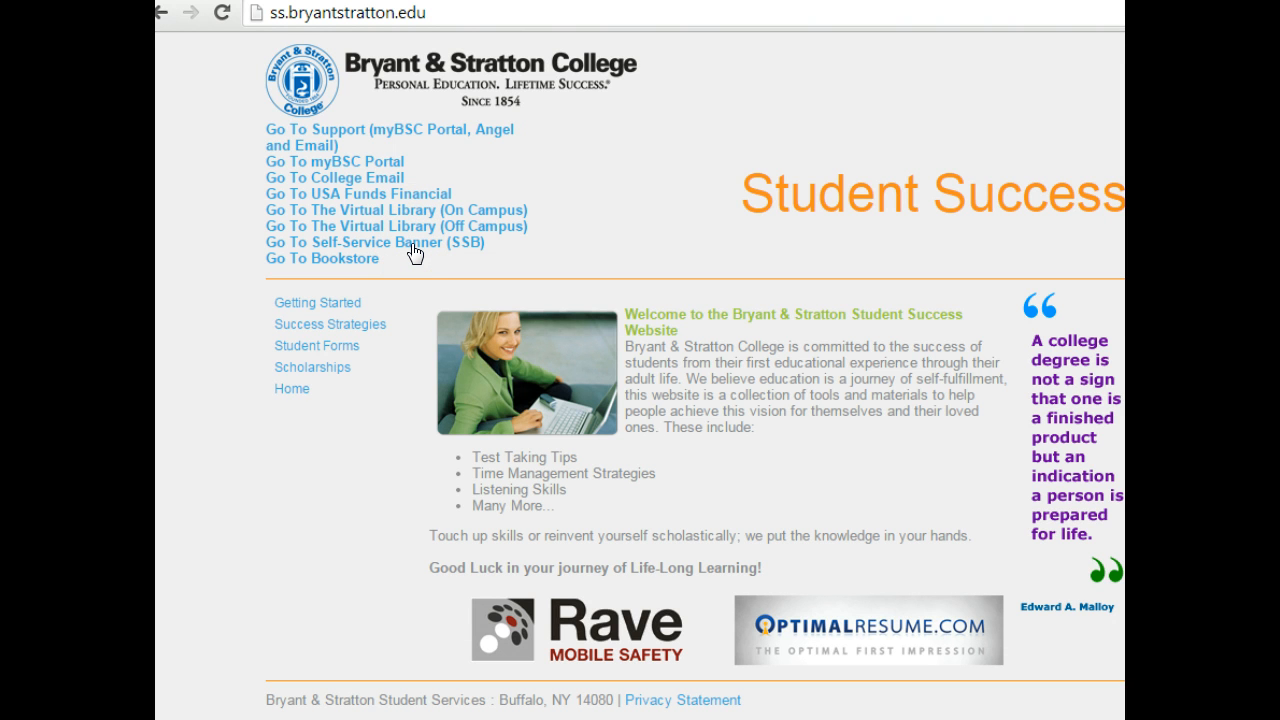
Step: Follow the 'Go To College Email' link from the Student Success site to the Outlook sign-in page
click(360, 263)
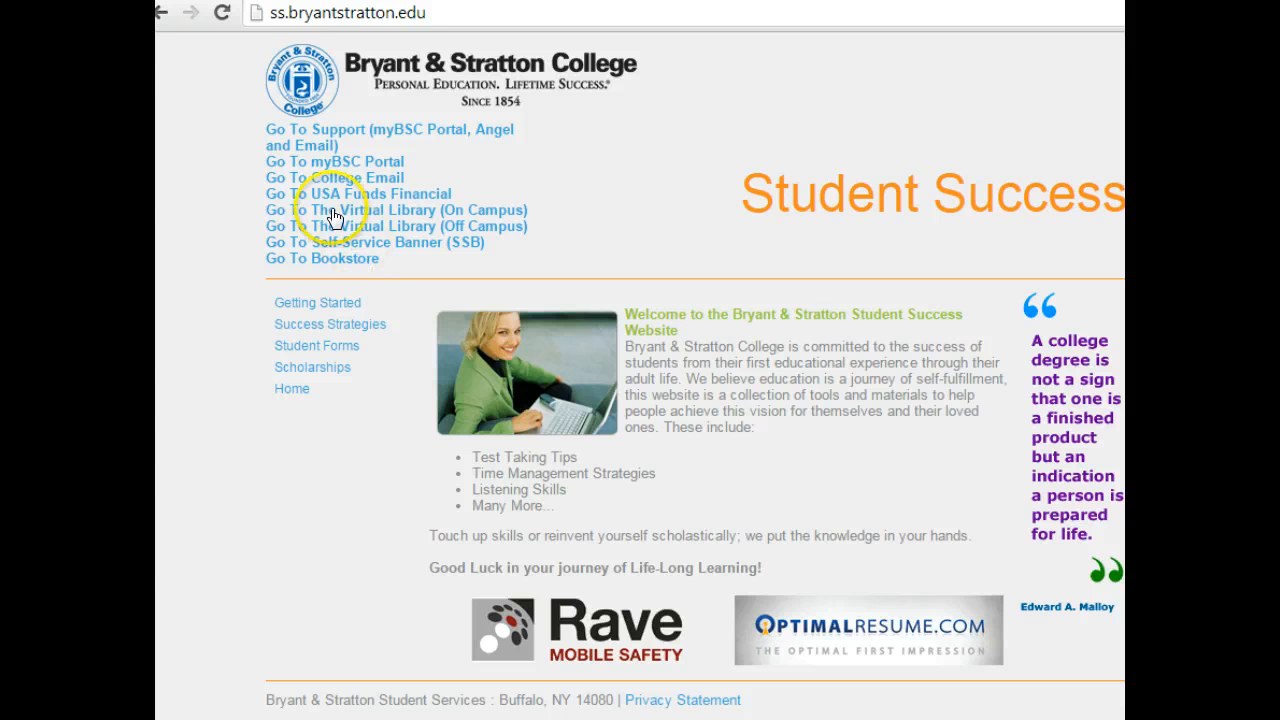
click(335, 177)
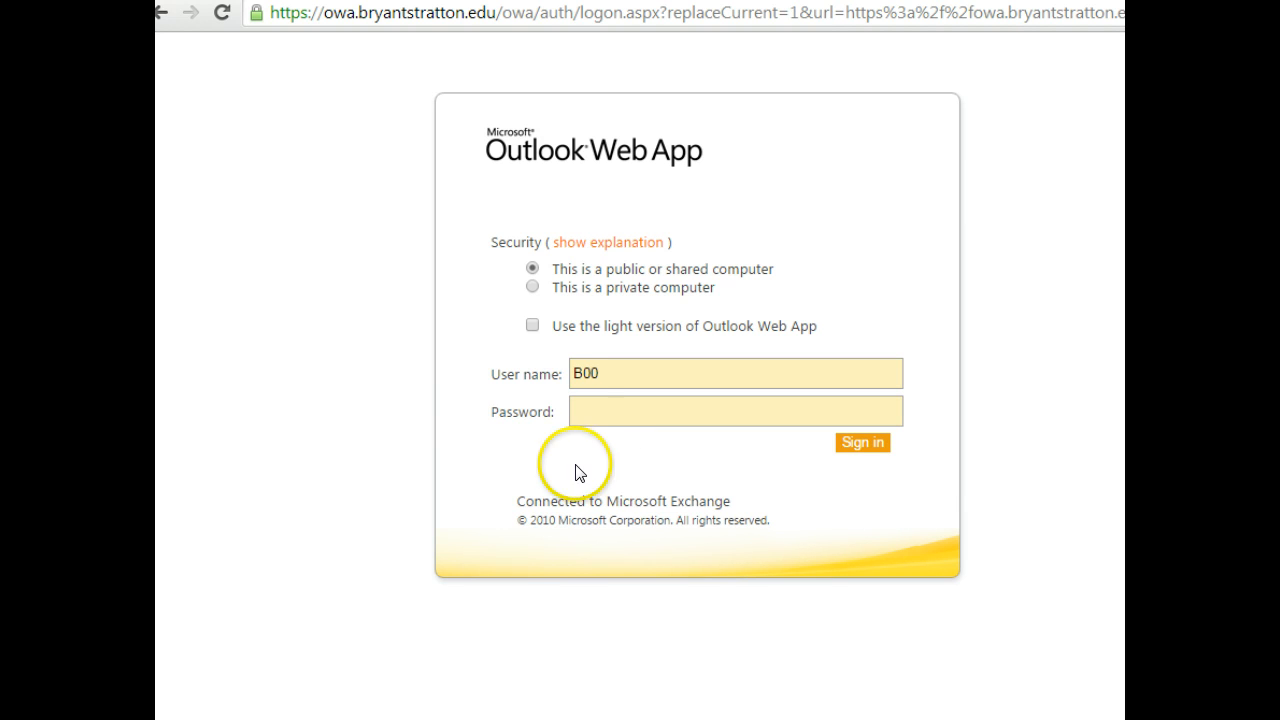
Step: Move from the partial user name into the Password box on the sign-in form
click(735, 413)
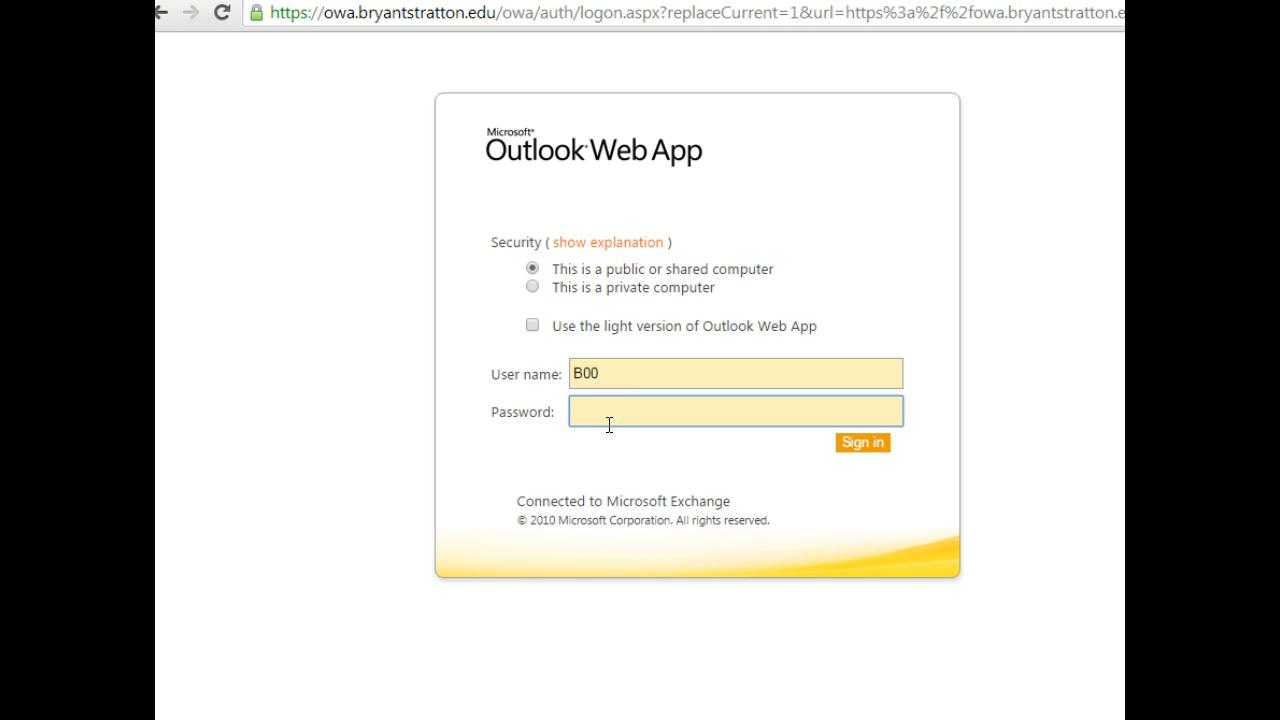
Step: Type the account password, then return to the User name field
text(•)
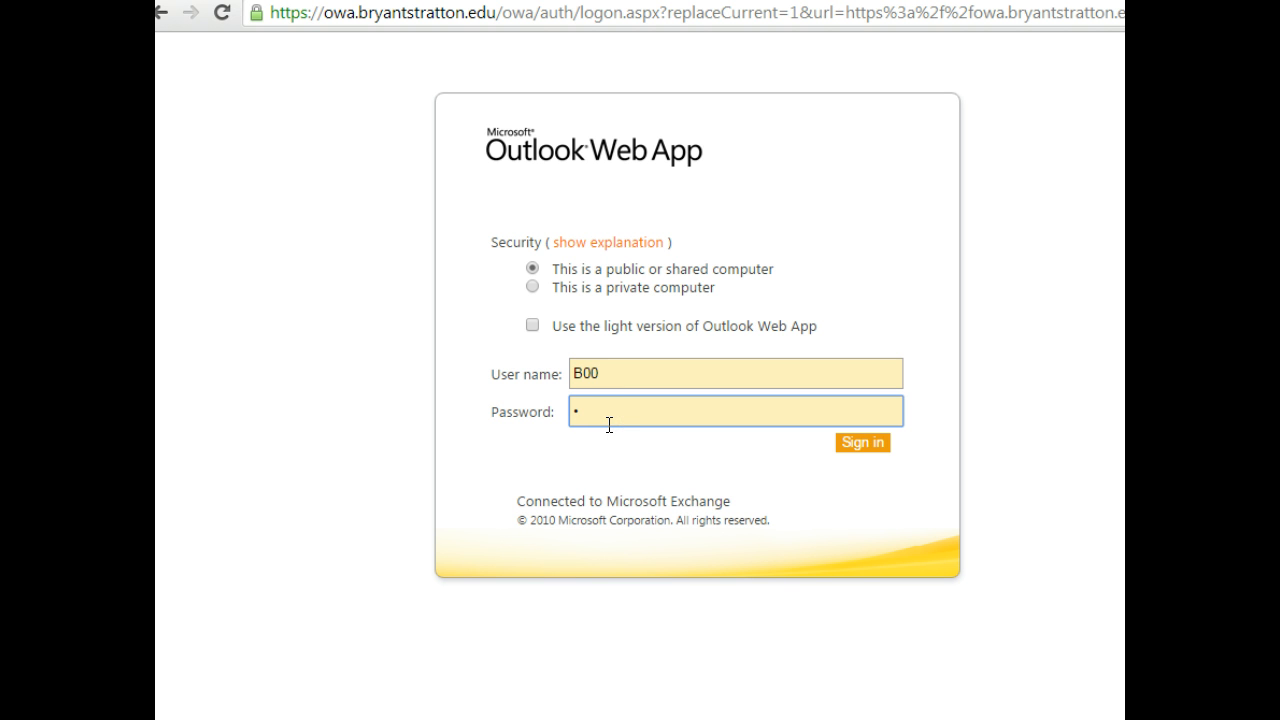
text(*)
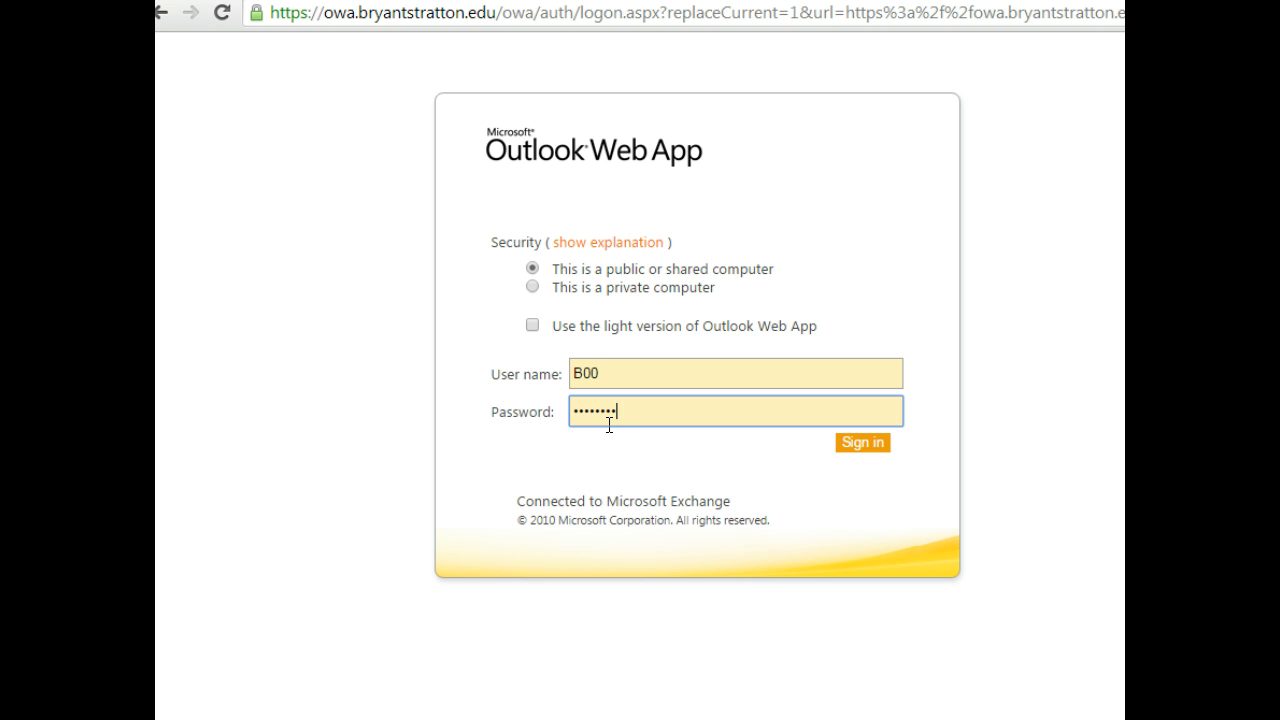
text(•)
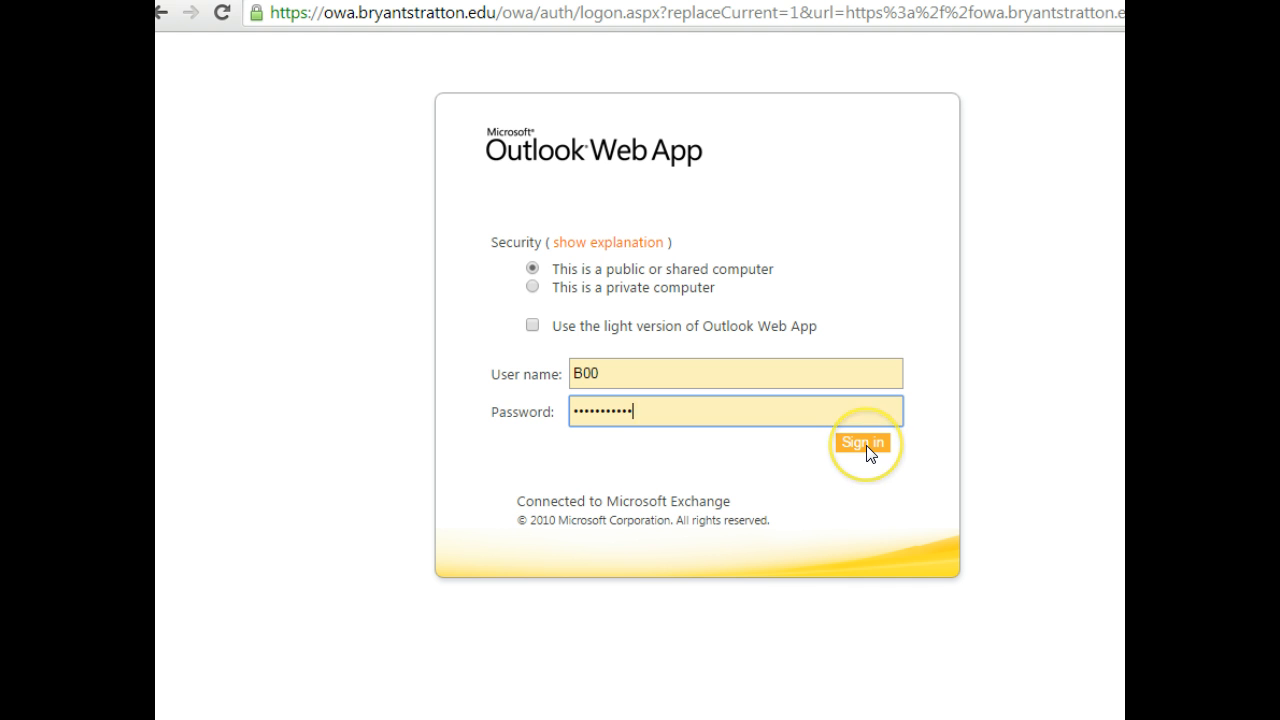
mouse_move(187, 684)
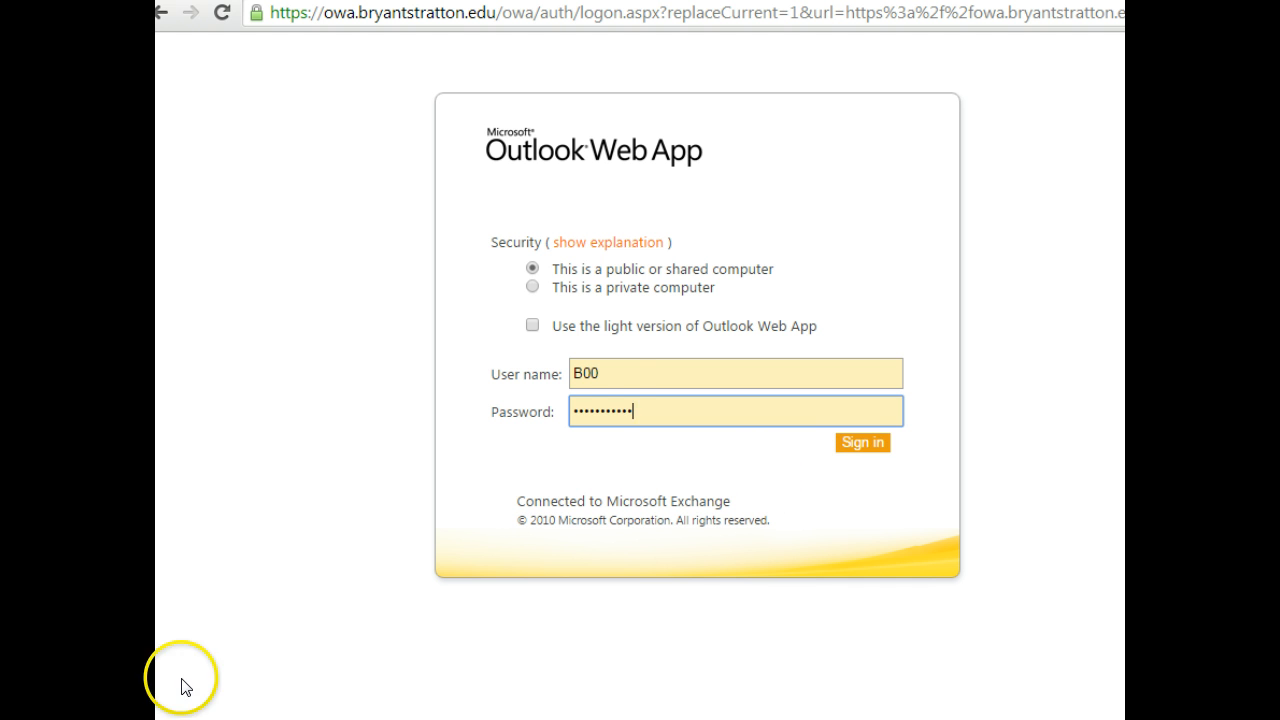
click(608, 373)
text(403541)
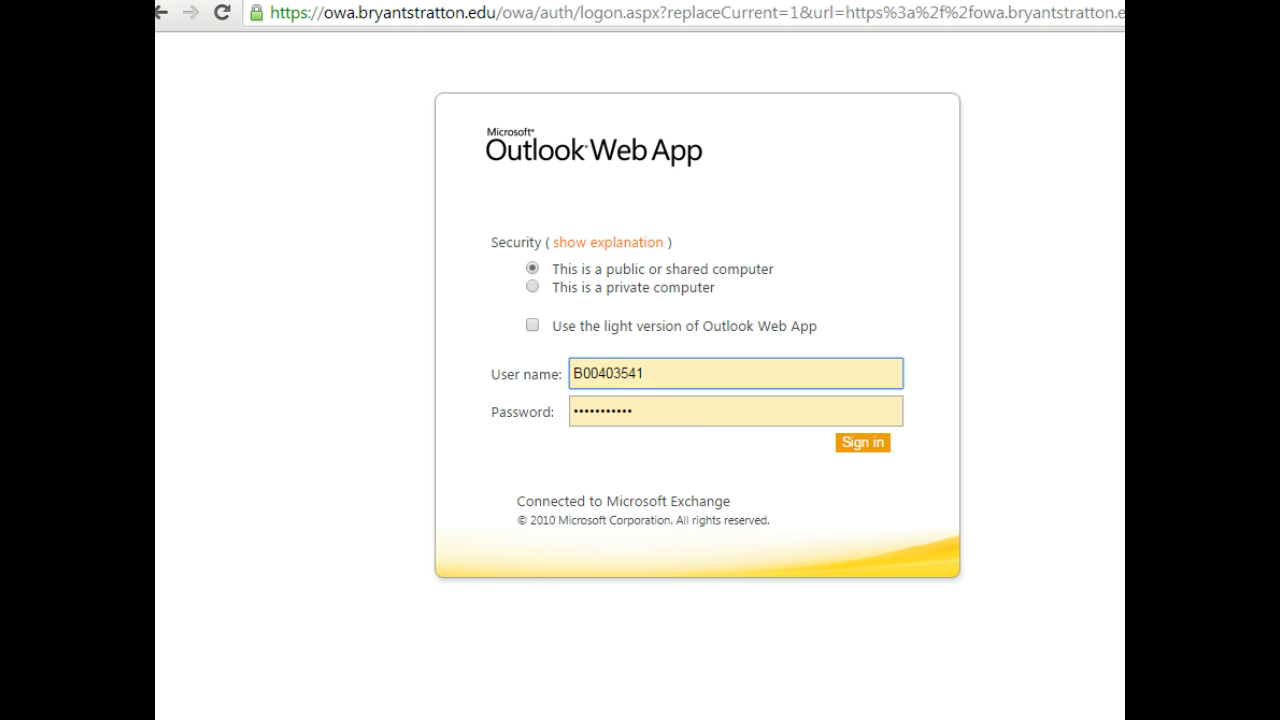
Step: Sign in with the completed student ID and password to open the mailbox
click(860, 442)
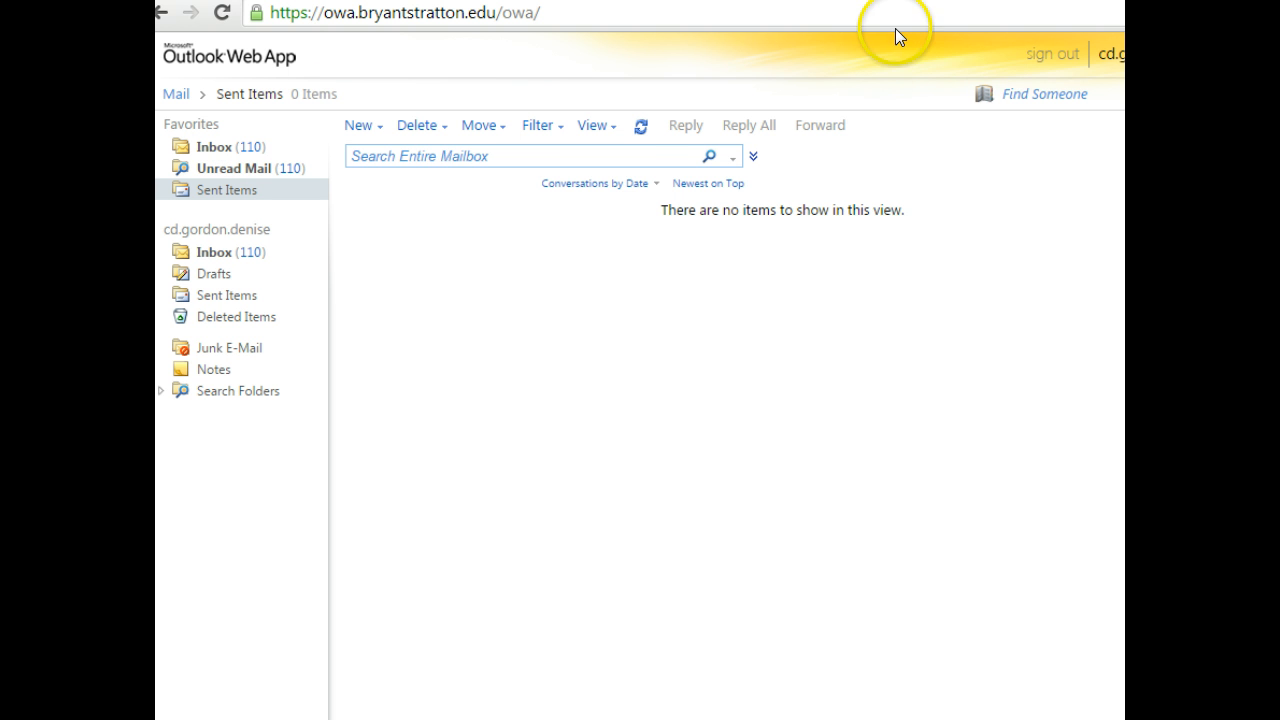
Step: Sign out of the Outlook mailbox using the top-right 'sign out' link
click(1055, 51)
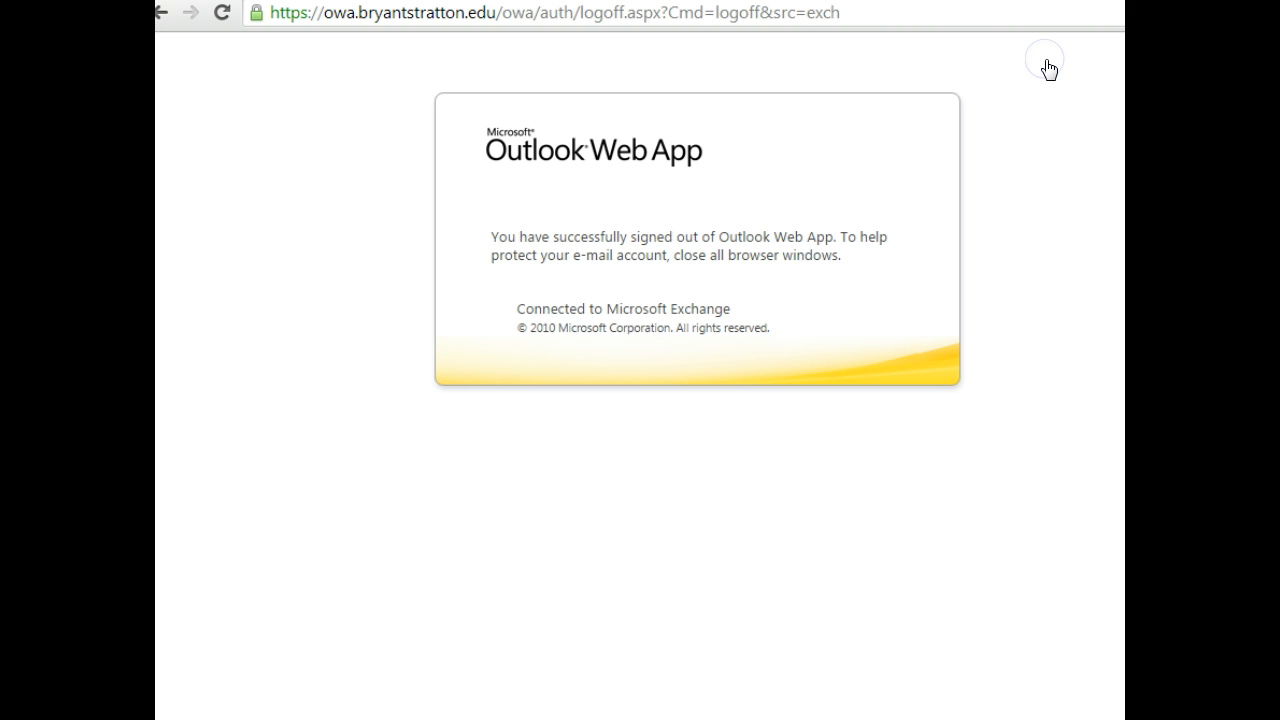